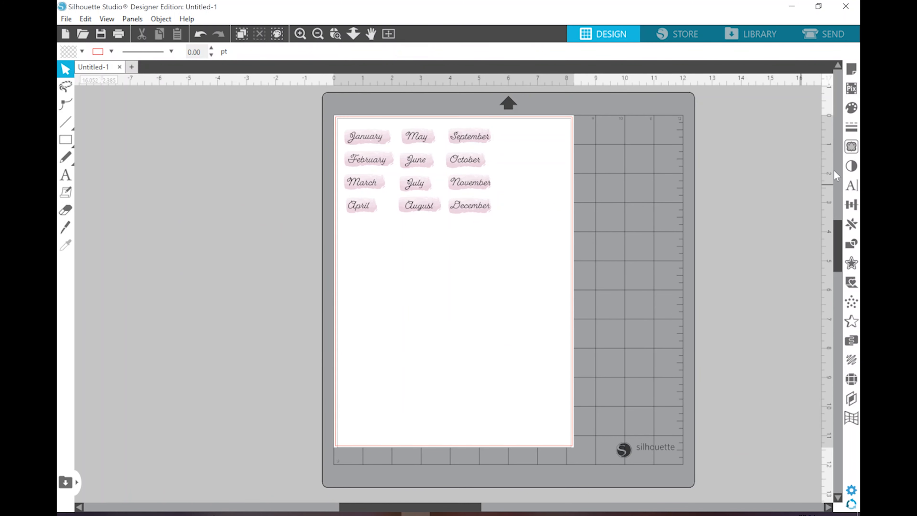
Trace the outer edge of all twelve month stickers with the threshold at 100%
click(853, 147)
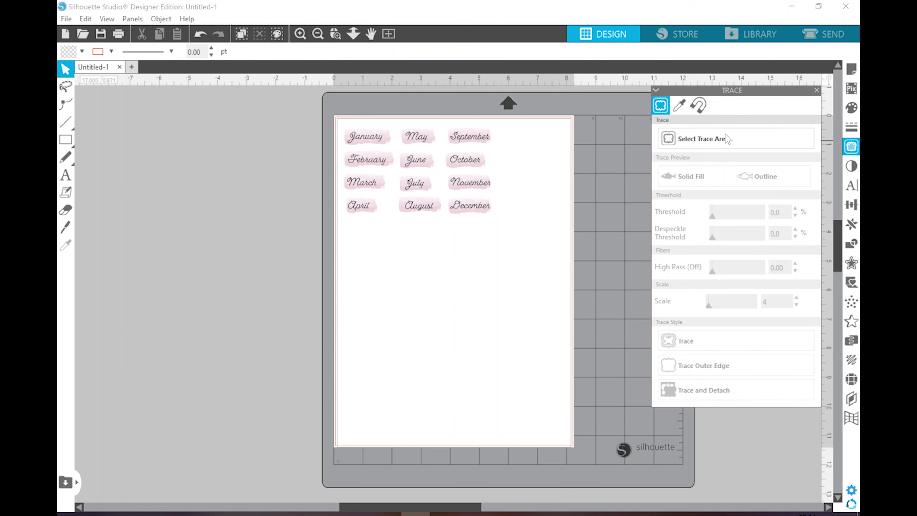
click(704, 139)
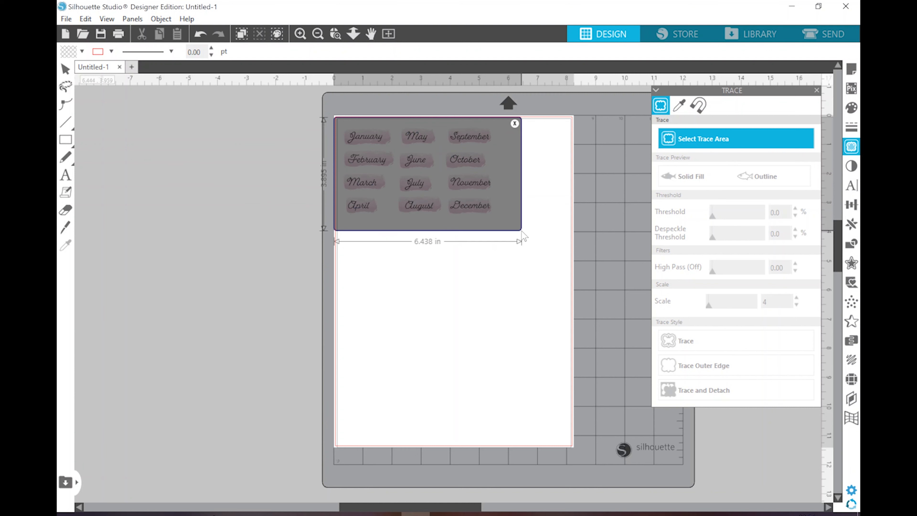
click(691, 176)
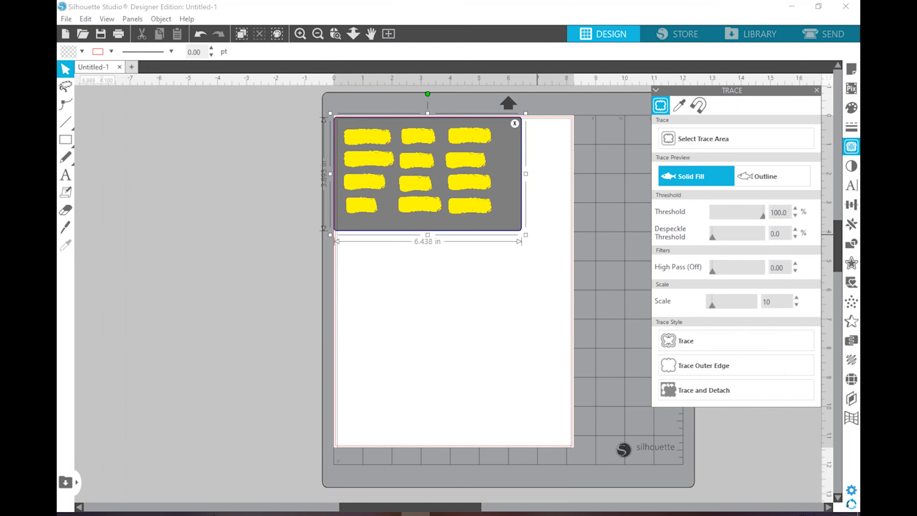
click(704, 366)
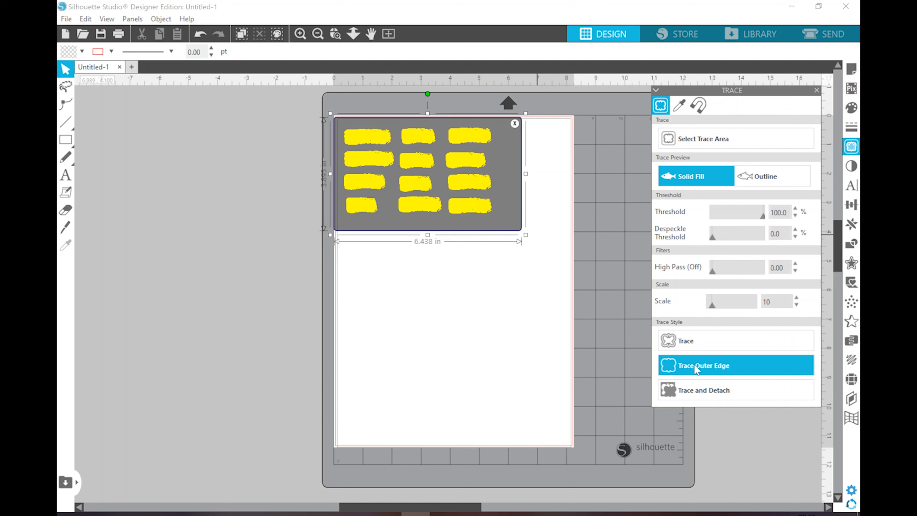
click(698, 365)
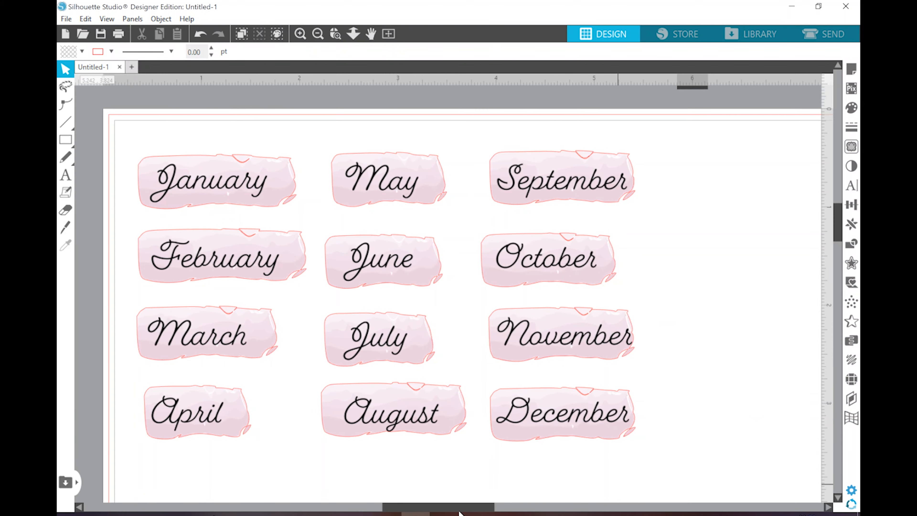
Simplify the traced sticker outlines twice in Point Editing to reduce their points
click(65, 104)
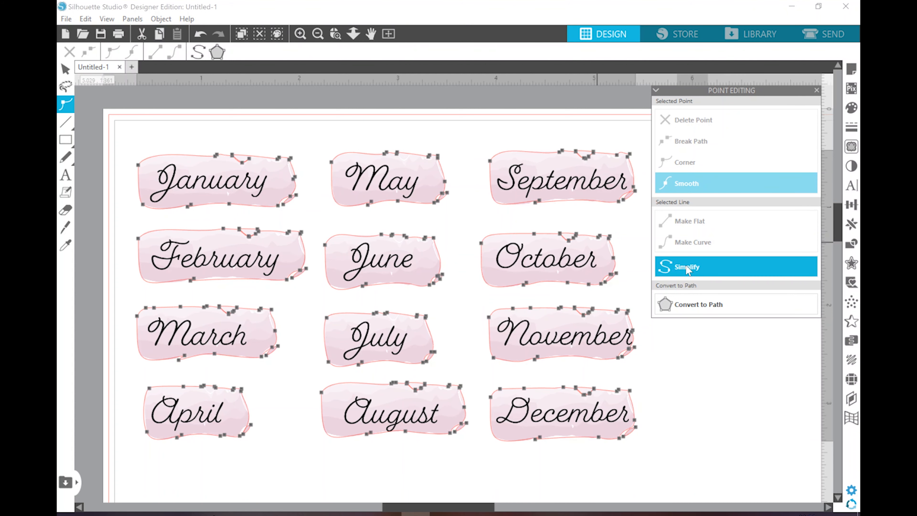
click(687, 267)
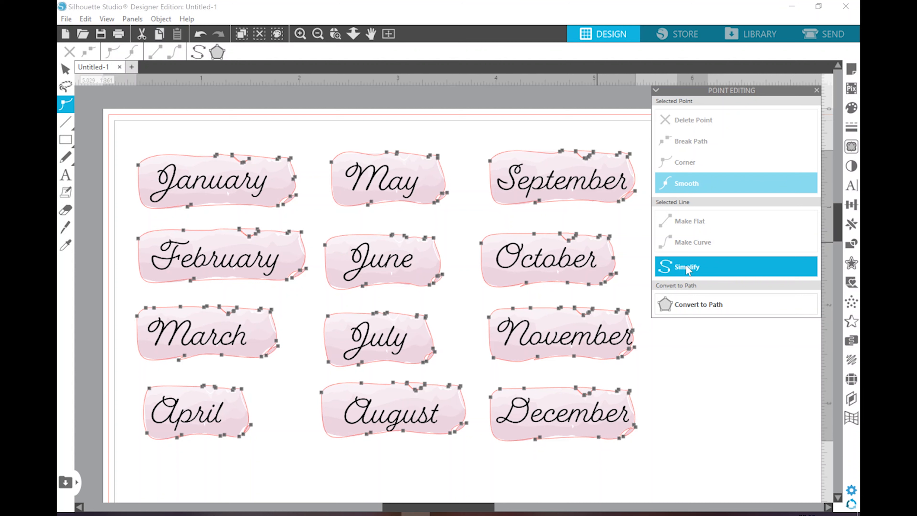
click(687, 267)
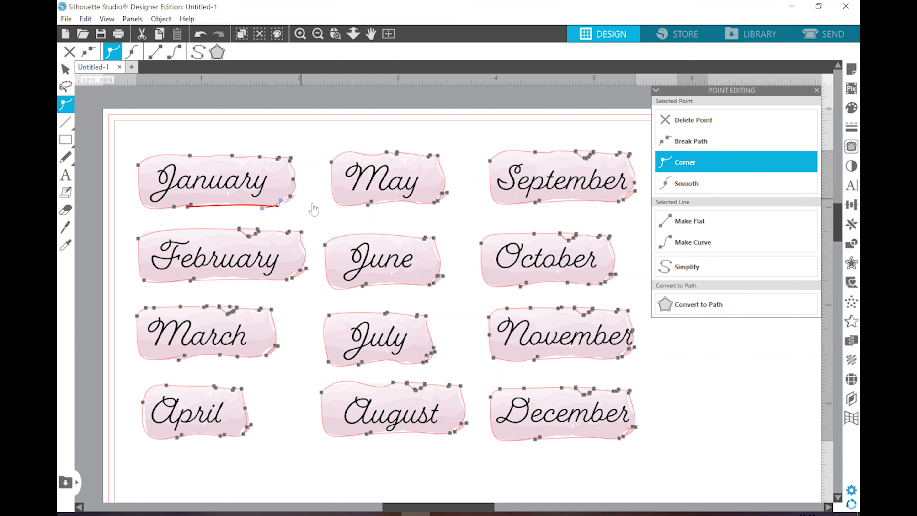
mouse_move(232, 224)
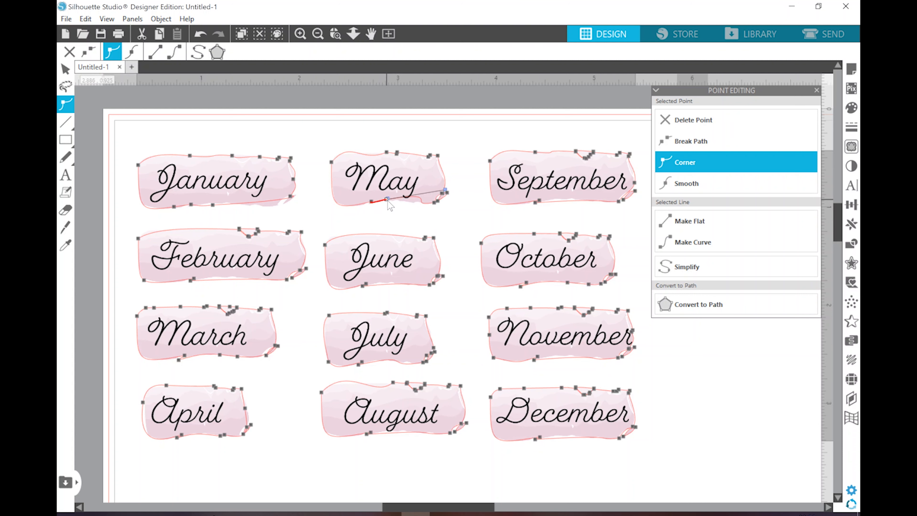
Adjust individual points so the May, June, September and March cut lines hug their stickers
drag(386, 201, 368, 204)
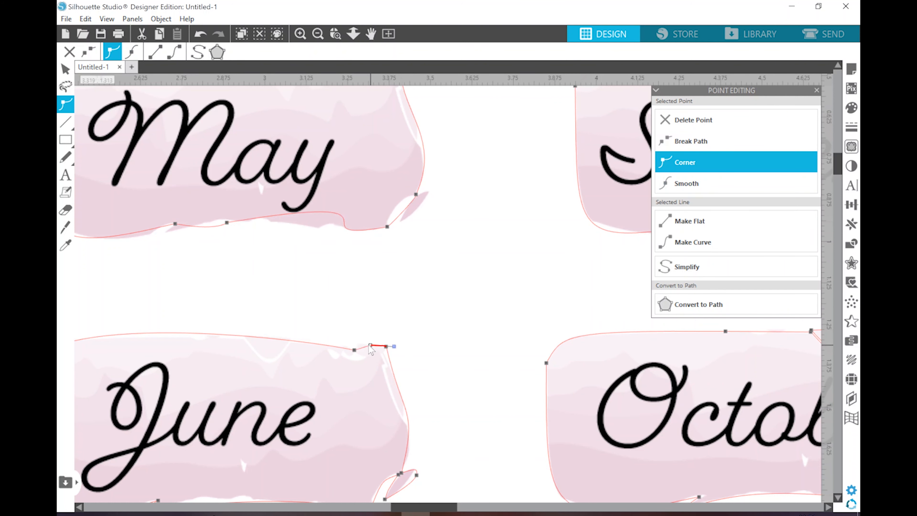
click(686, 184)
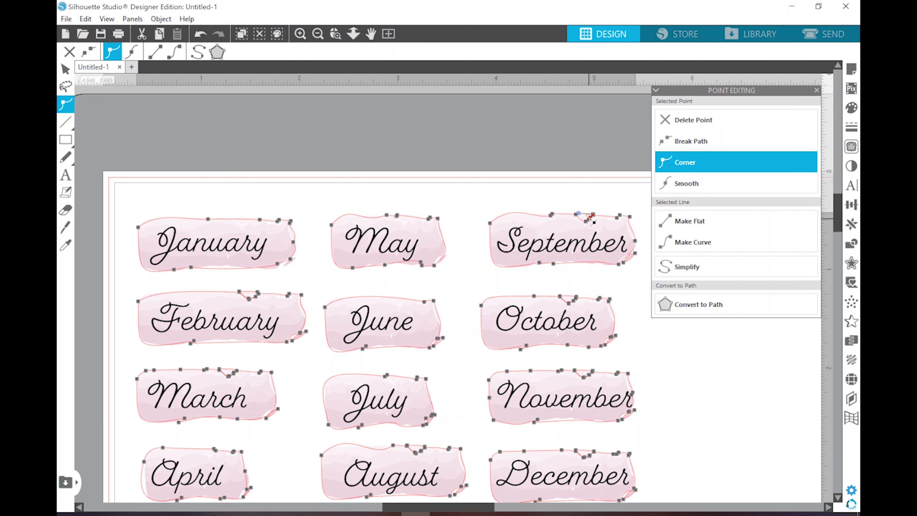
click(686, 183)
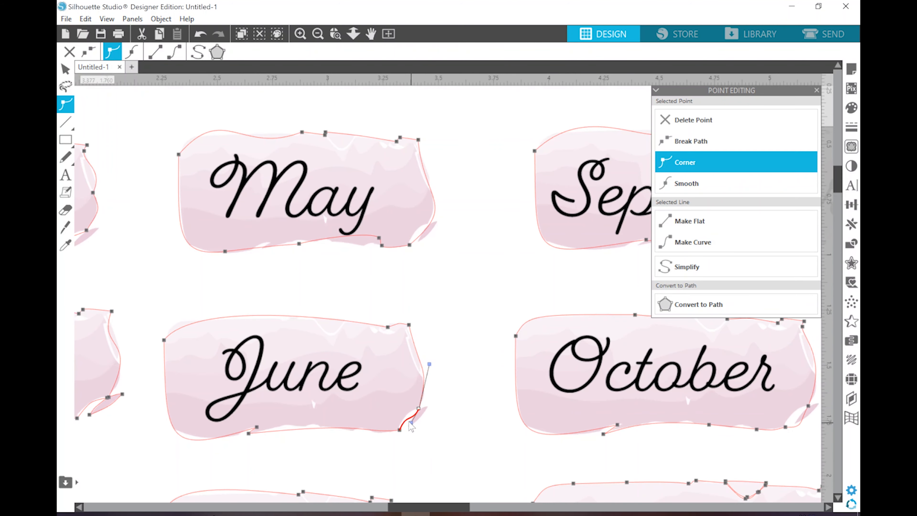
scroll(down, 3)
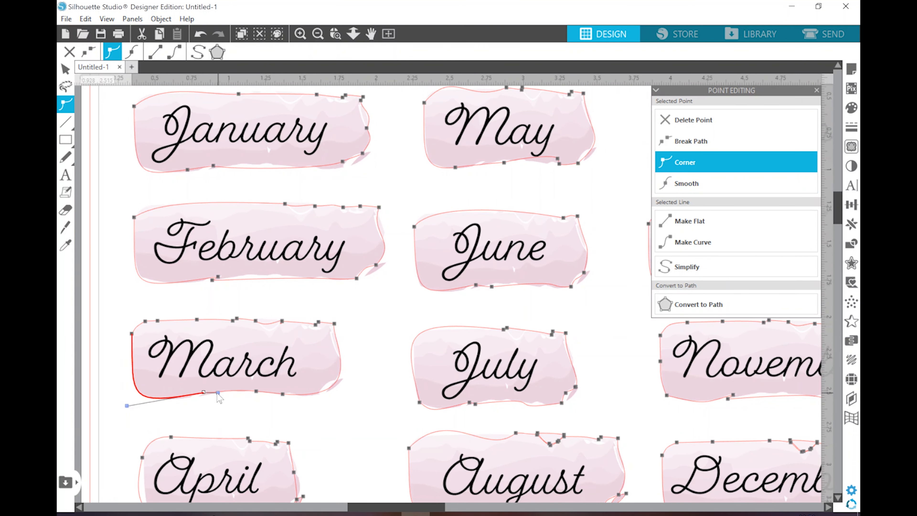
scroll(down, 3)
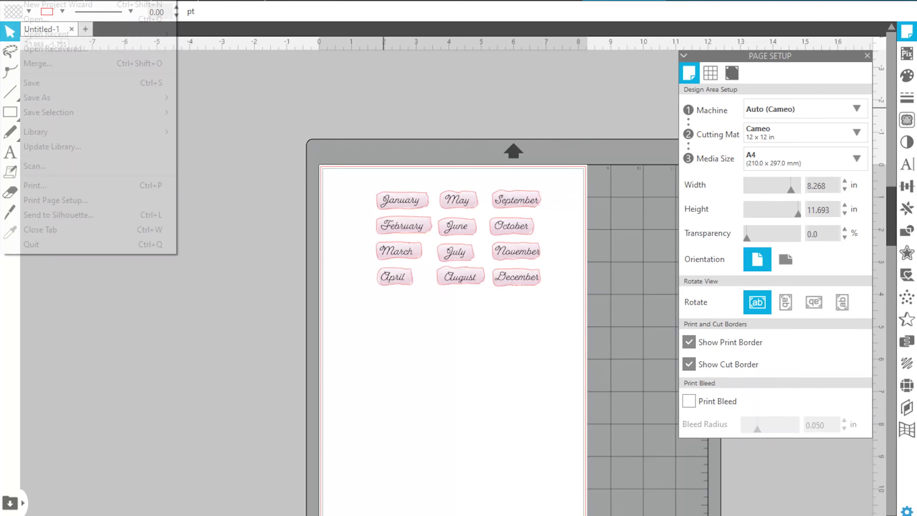
mouse_move(64, 171)
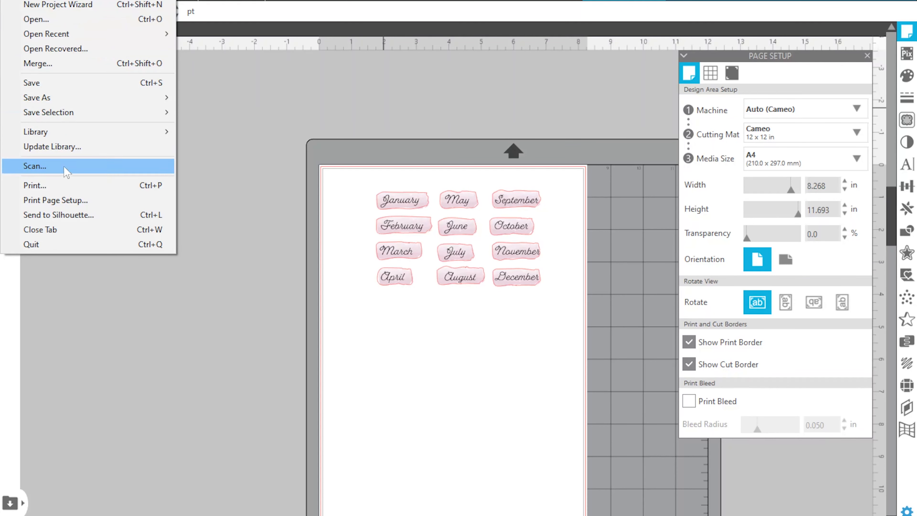
Print the current sticker page on the ET-2720 printer
click(34, 185)
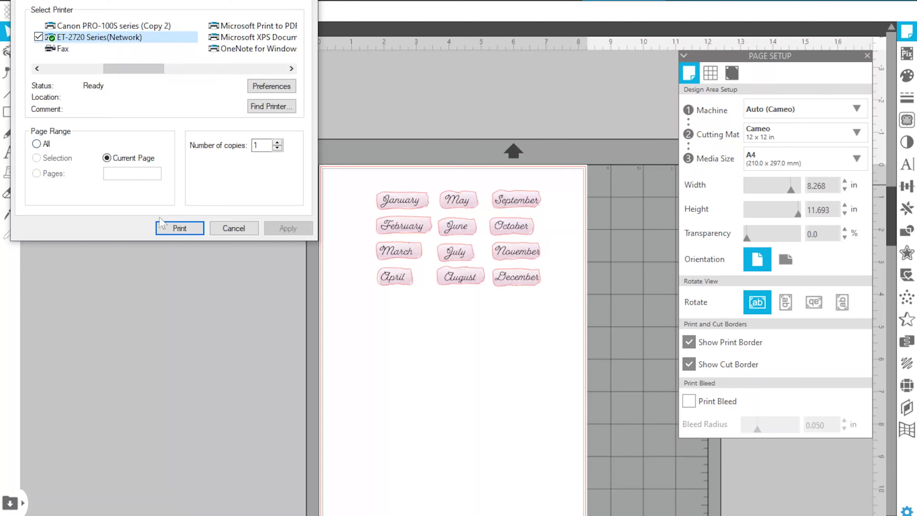
mouse_move(182, 236)
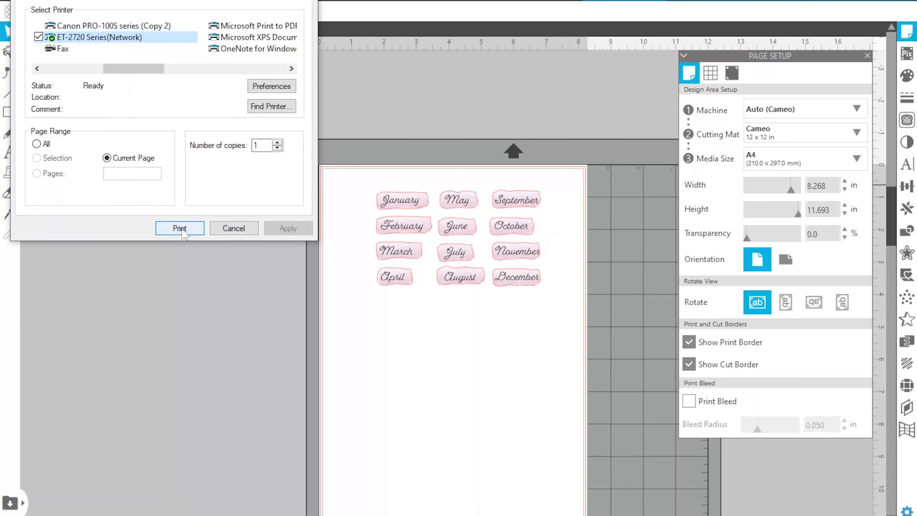
click(180, 227)
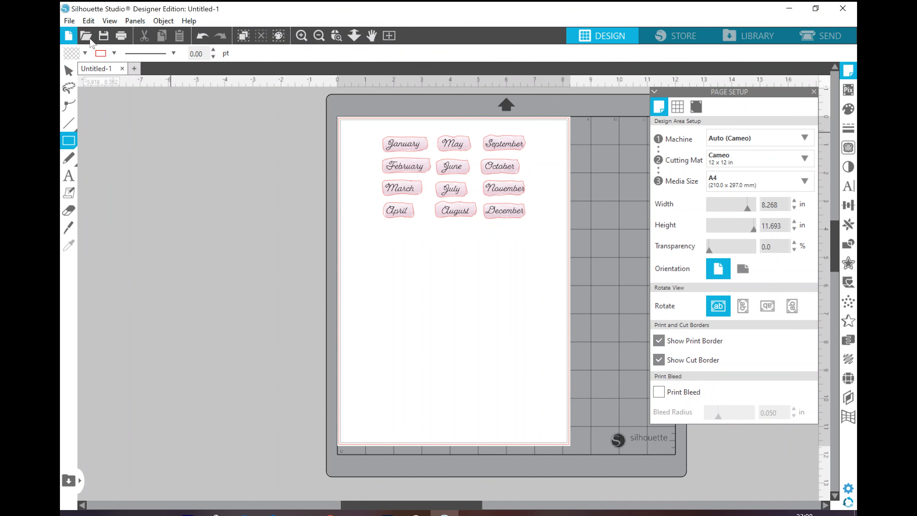
Select the whole framed sticker sheet and go to the Send screen
click(114, 53)
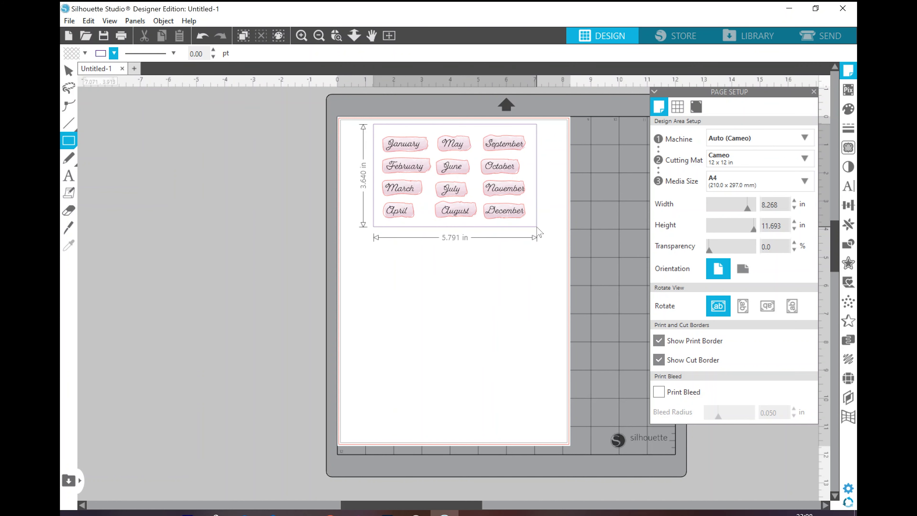
click(456, 178)
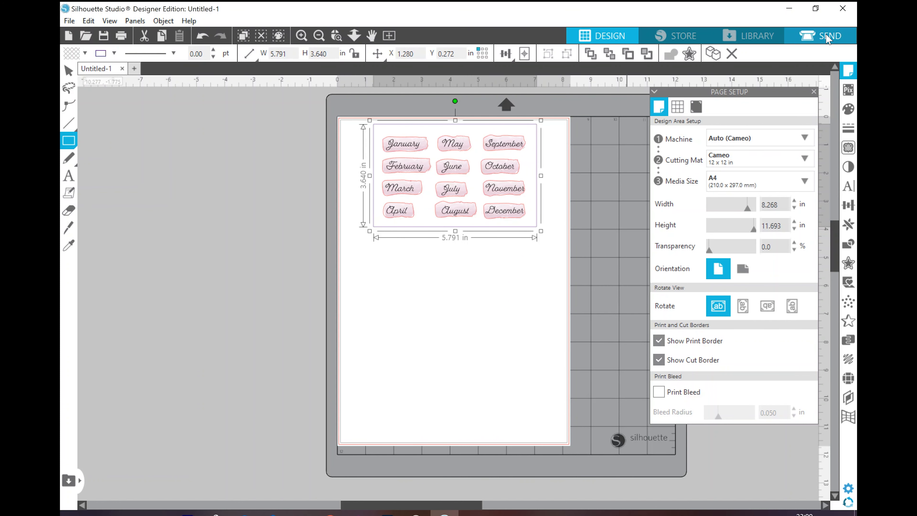
click(814, 91)
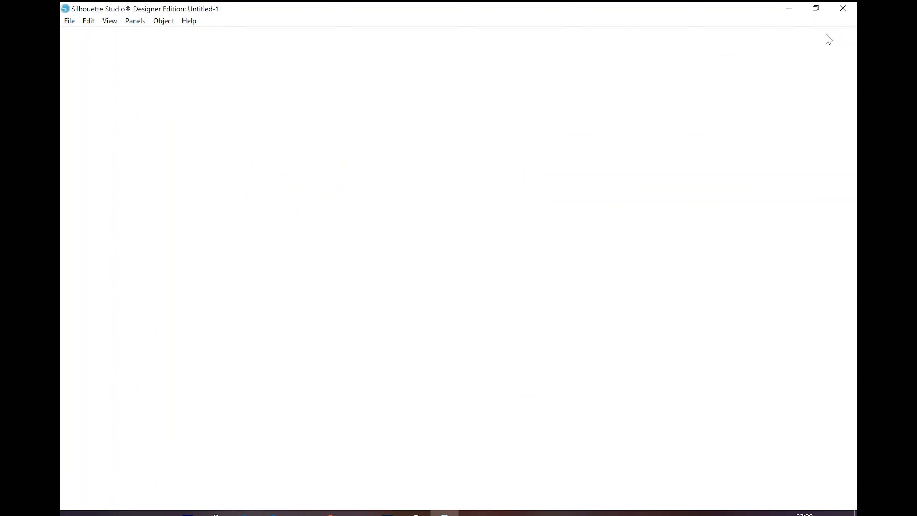
In Line mode, untick No Color and set the red outlines to Cut with the AutoBlade
click(827, 36)
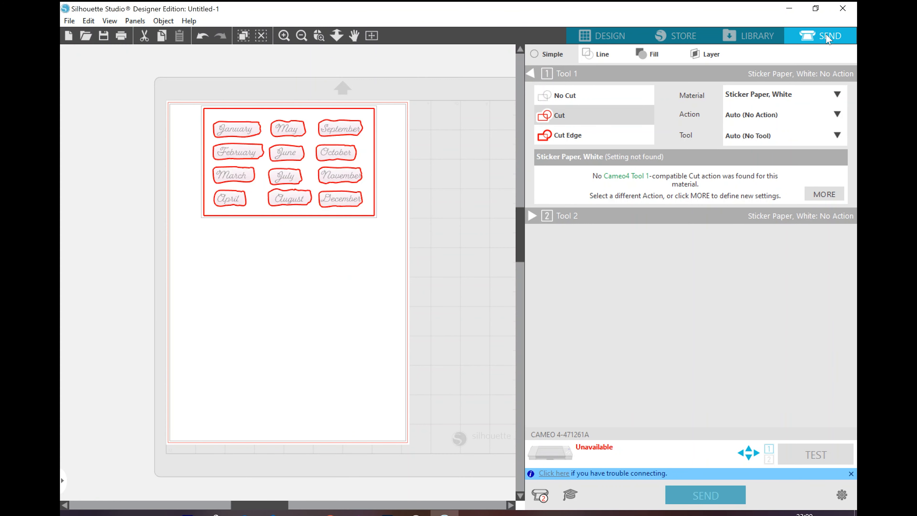
mouse_move(318, 146)
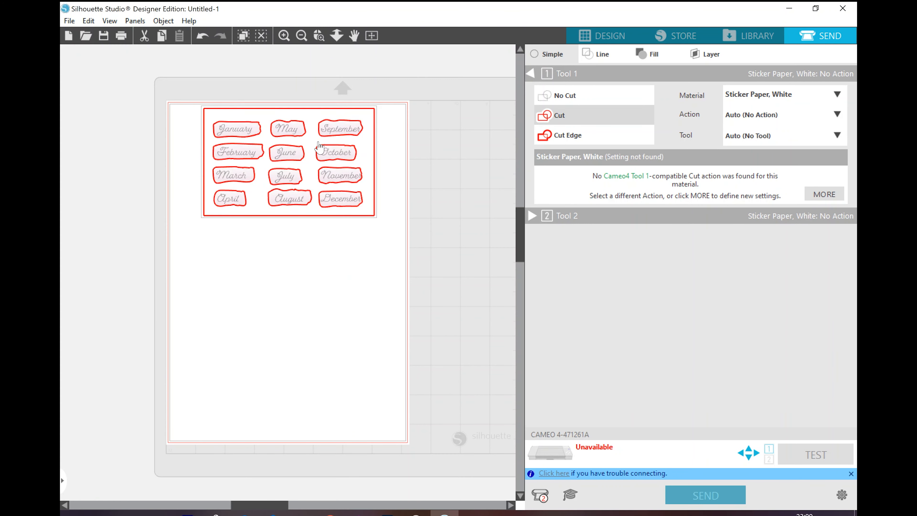
mouse_move(369, 153)
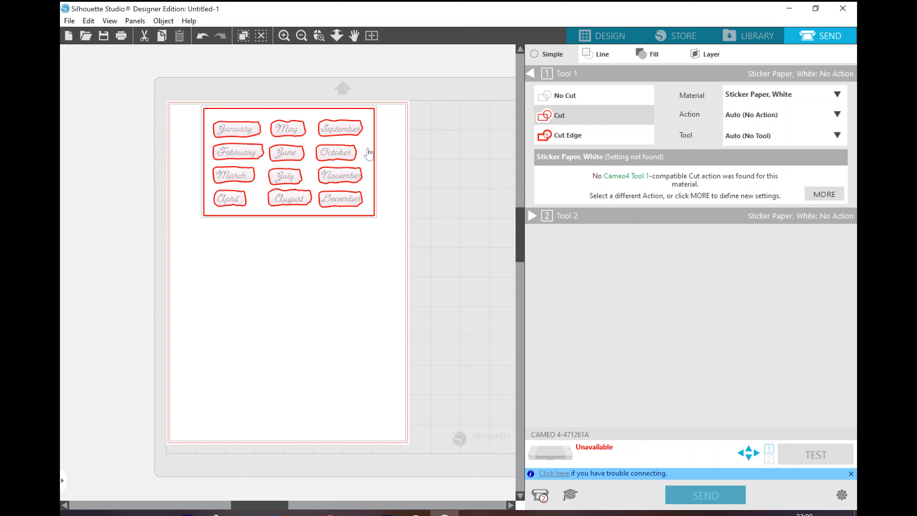
mouse_move(588, 88)
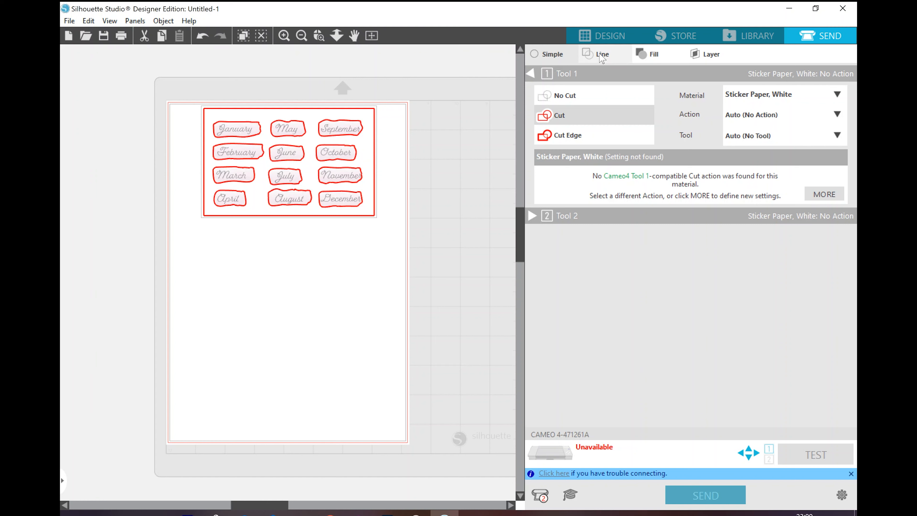
click(602, 54)
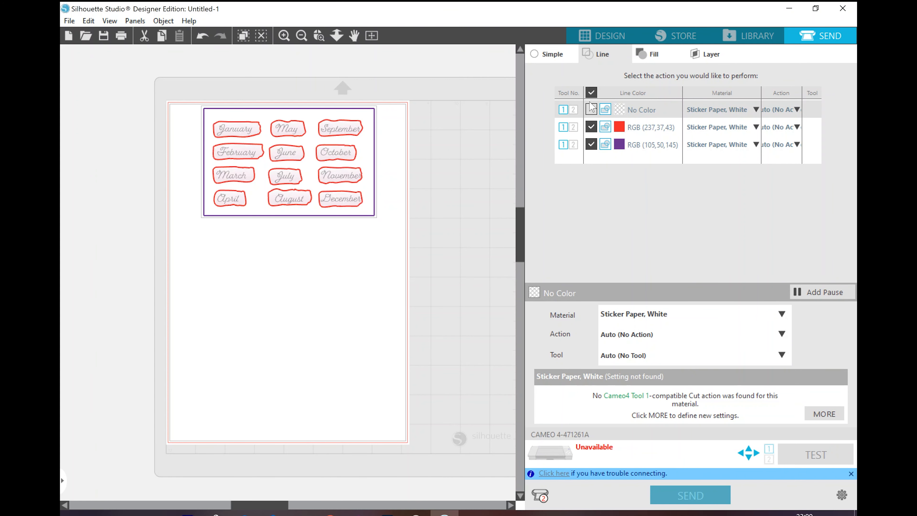
click(591, 109)
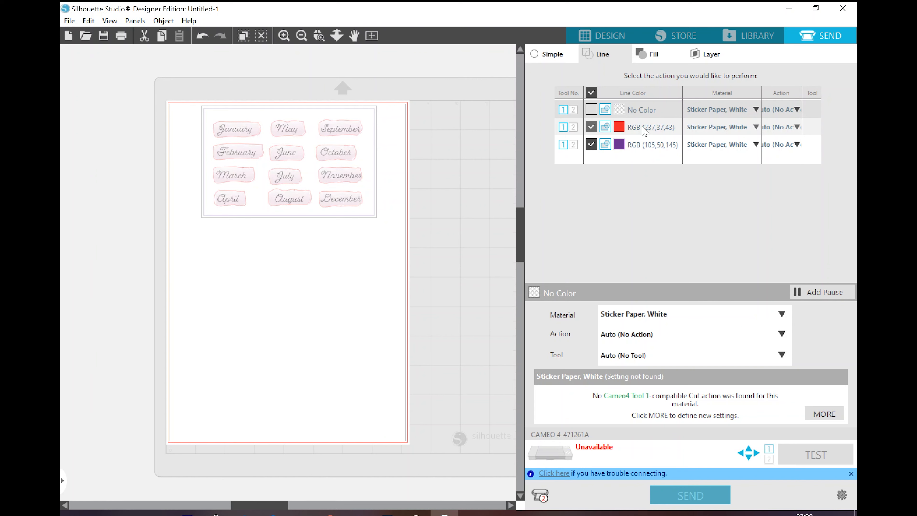
click(650, 127)
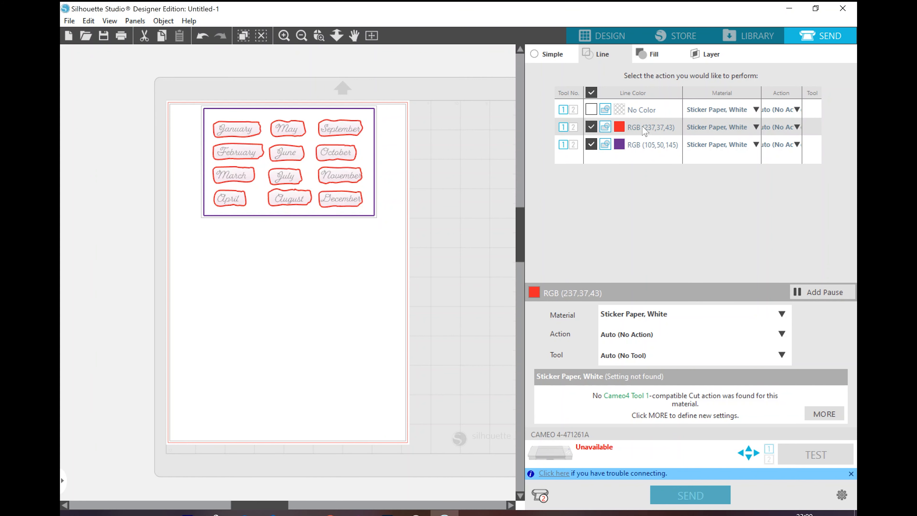
mouse_move(698, 346)
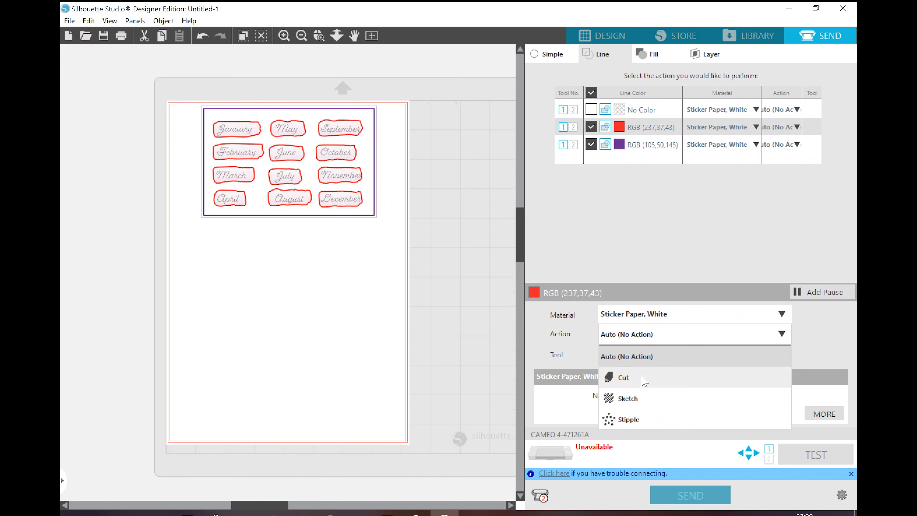
click(623, 378)
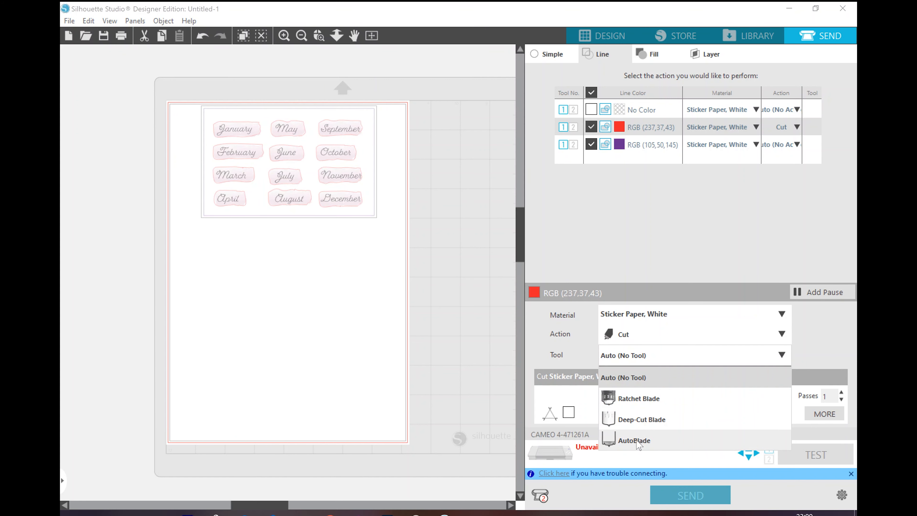
click(635, 440)
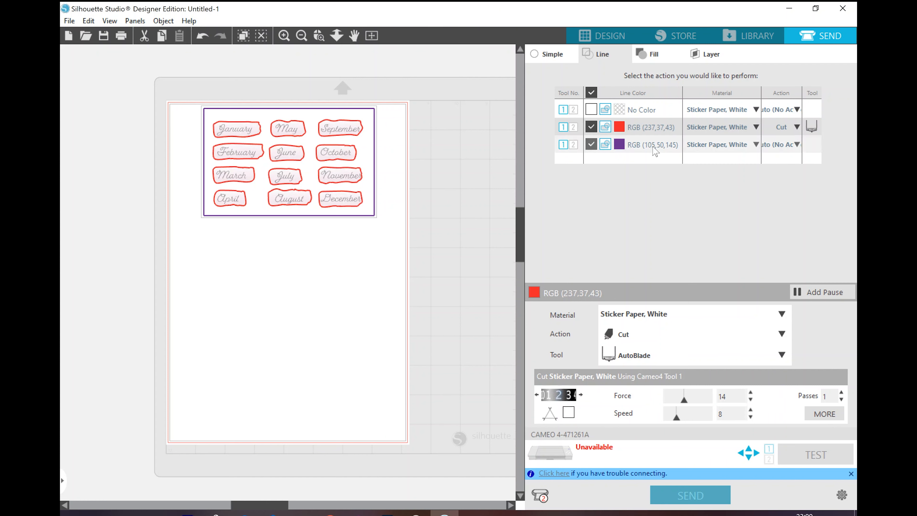
Set the purple frame to Cut with the AutoBlade and raise its blade depth two steps
click(651, 145)
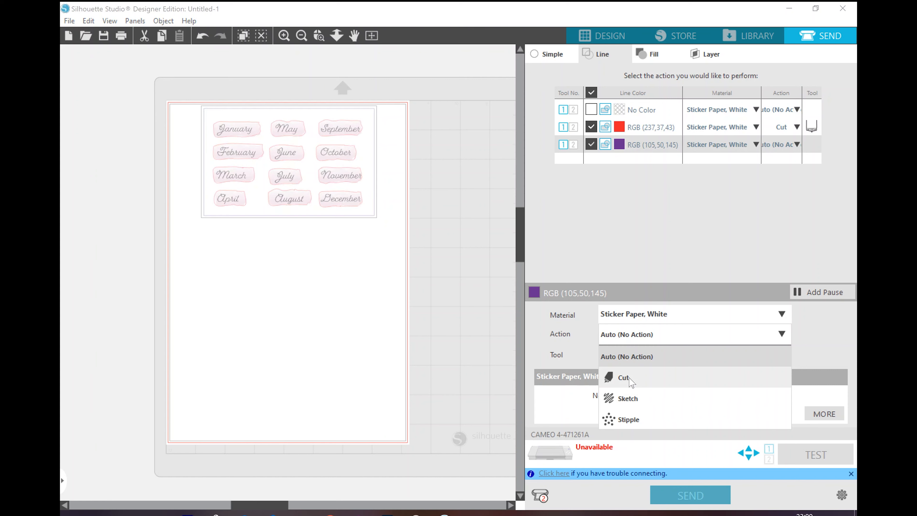
click(624, 378)
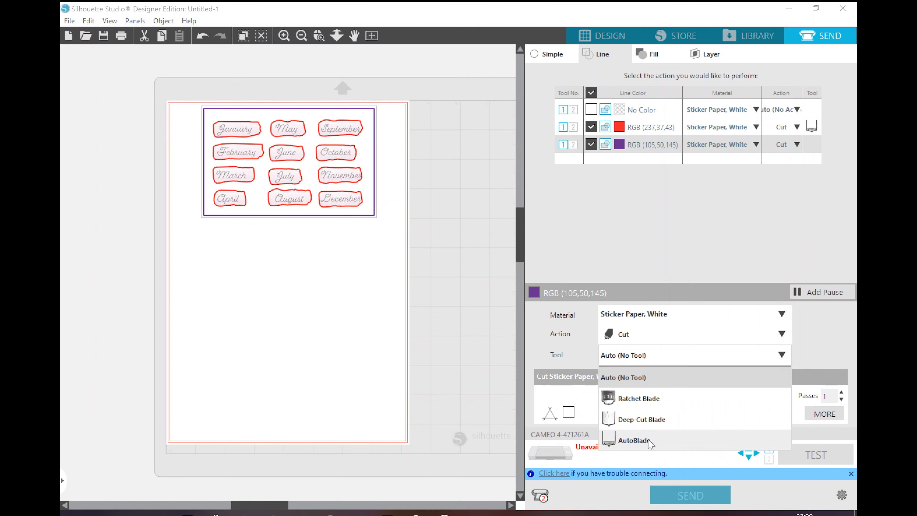
click(633, 441)
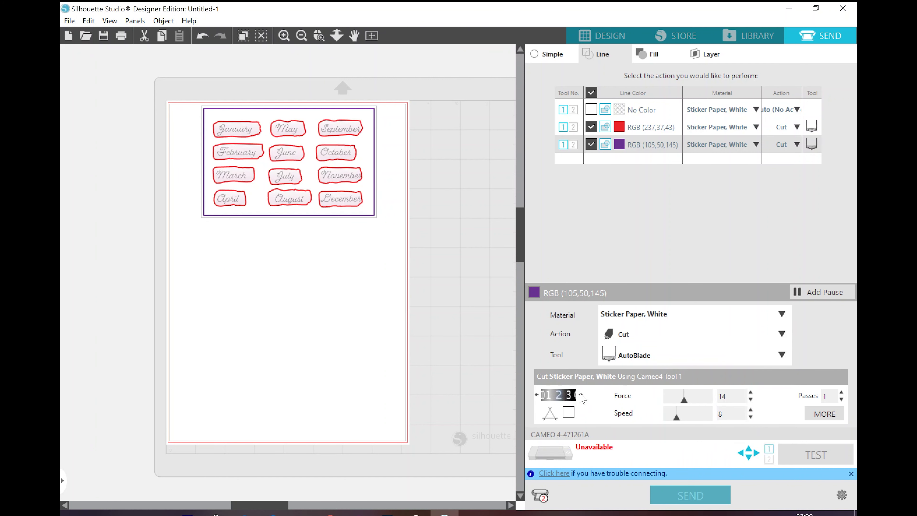
click(581, 394)
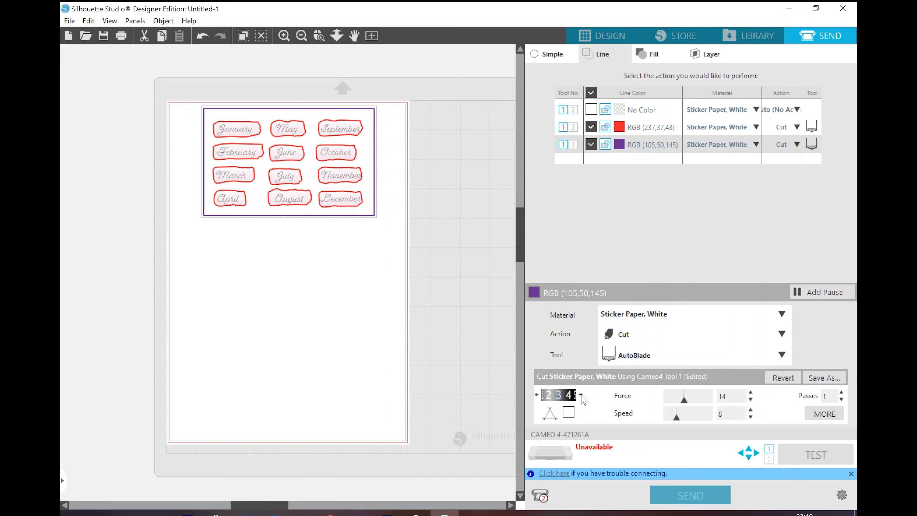
click(581, 395)
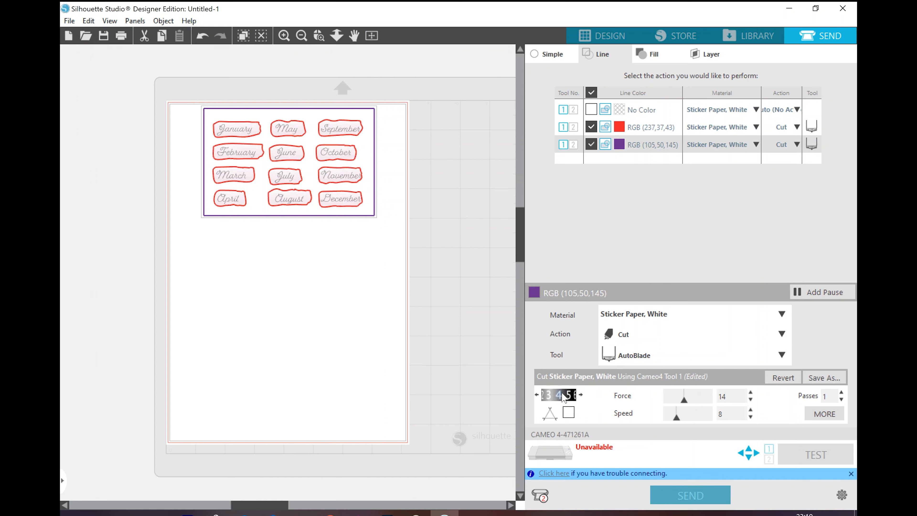
mouse_move(687, 504)
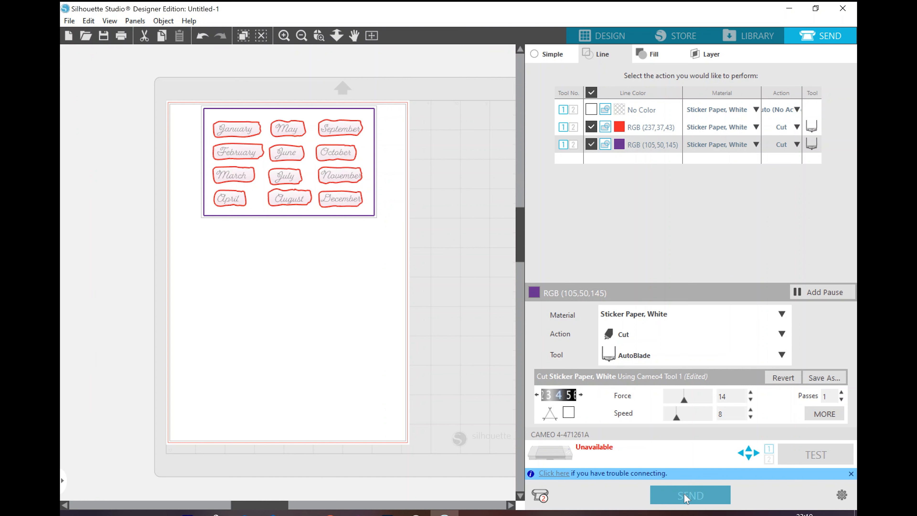